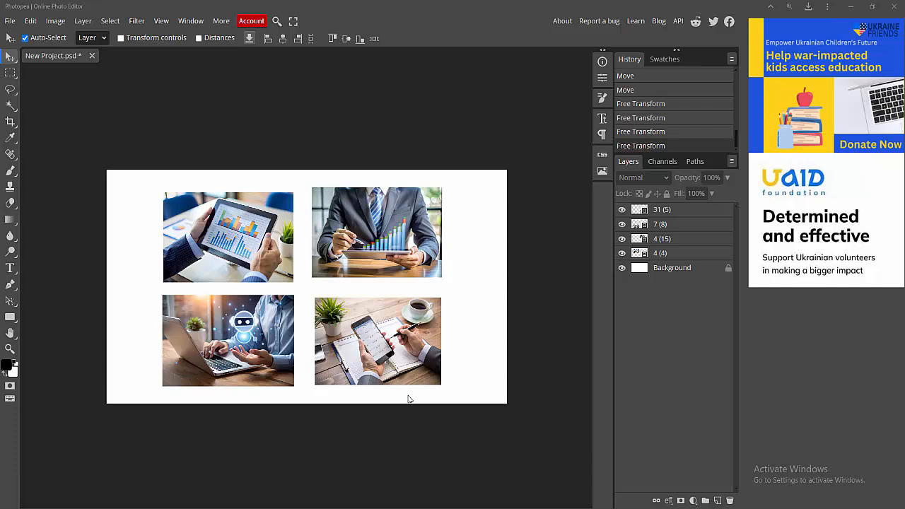
mouse_move(132, 212)
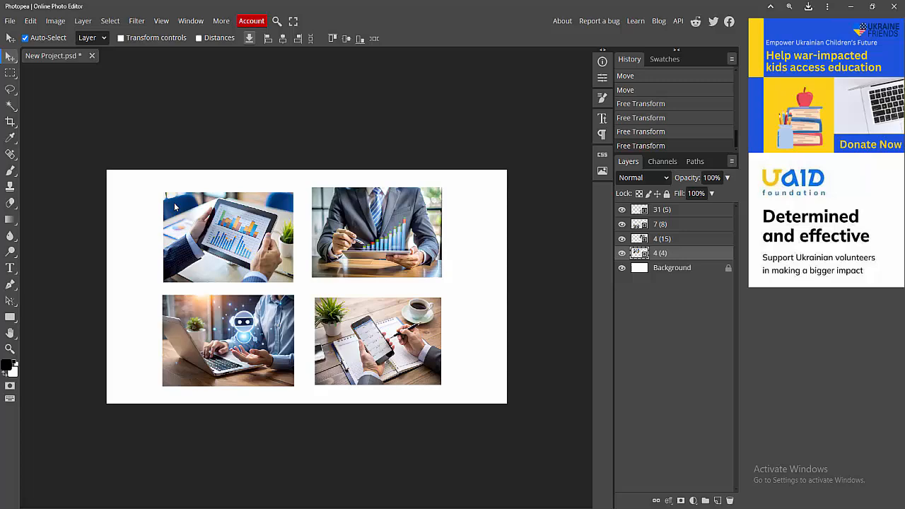
- Start exporting the collage through File > Export as > PDF
click(10, 21)
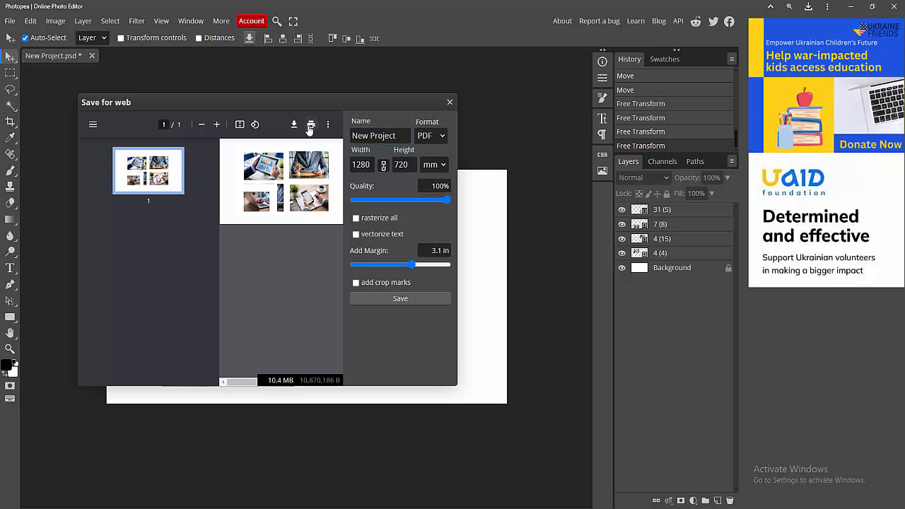
- Print to Save as PDF with 1 page per sheet, confirm the file, and close the export preview
click(310, 125)
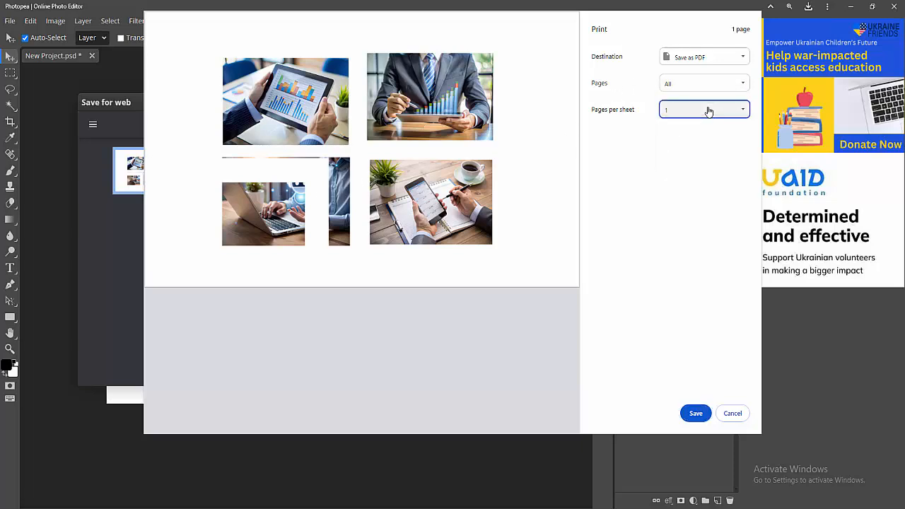
click(705, 110)
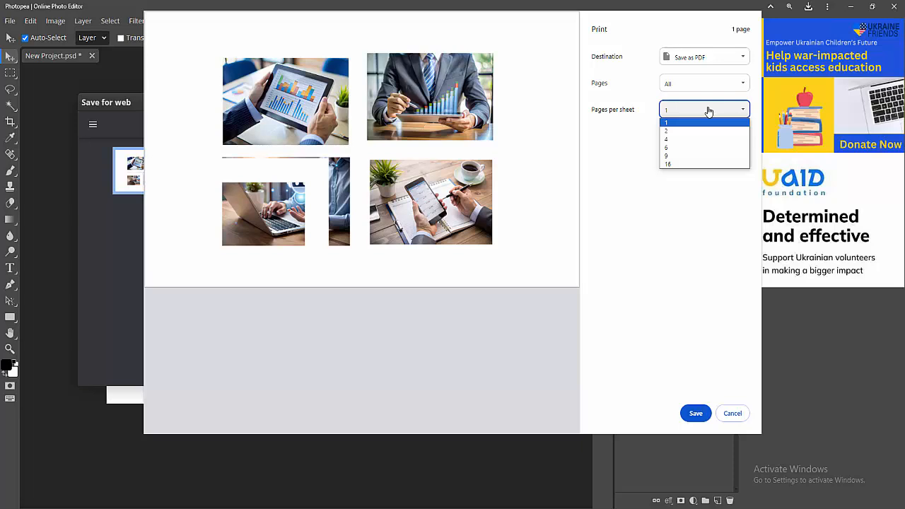
click(696, 413)
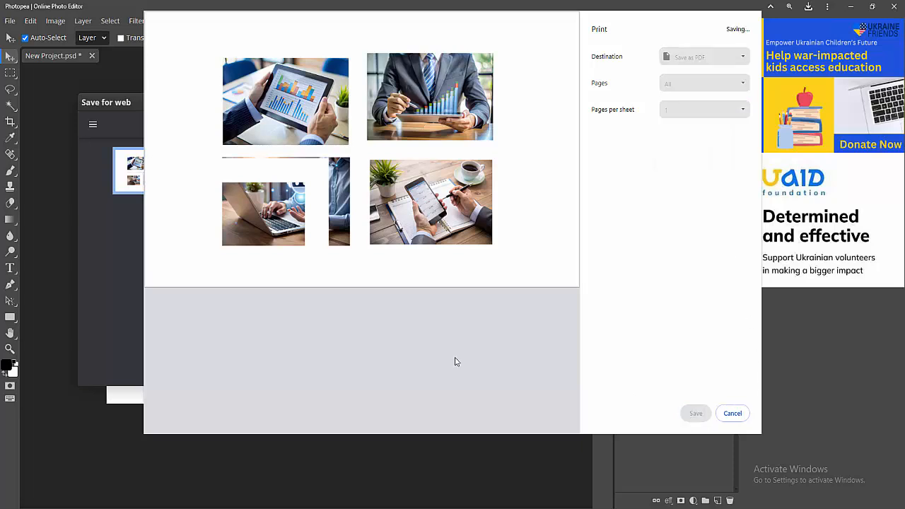
click(696, 413)
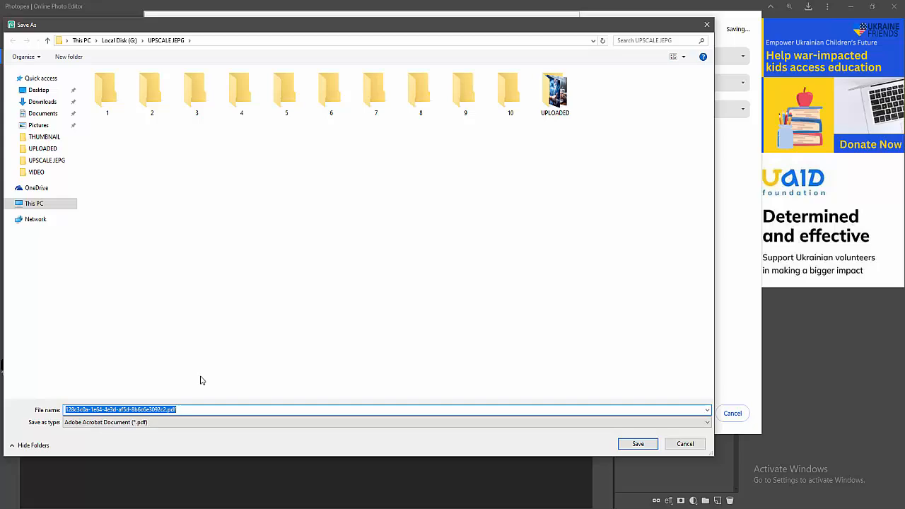
mouse_move(188, 406)
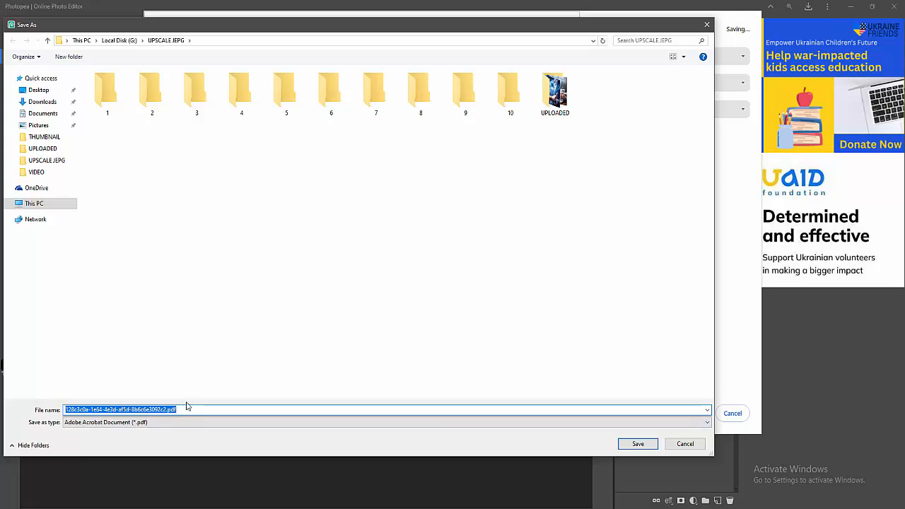
click(684, 444)
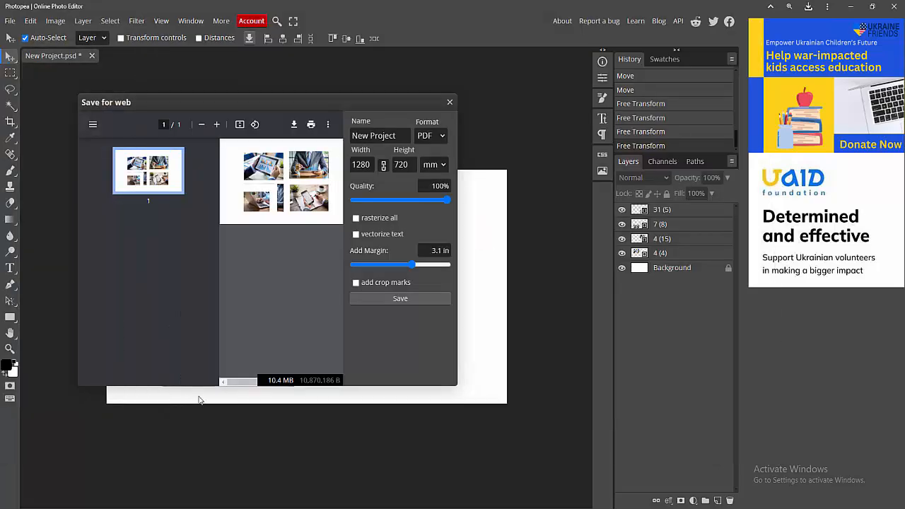
click(449, 102)
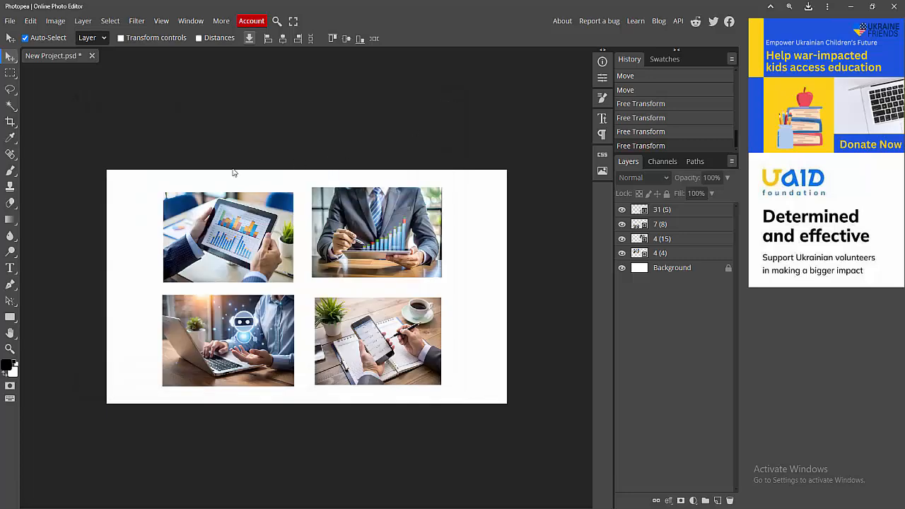